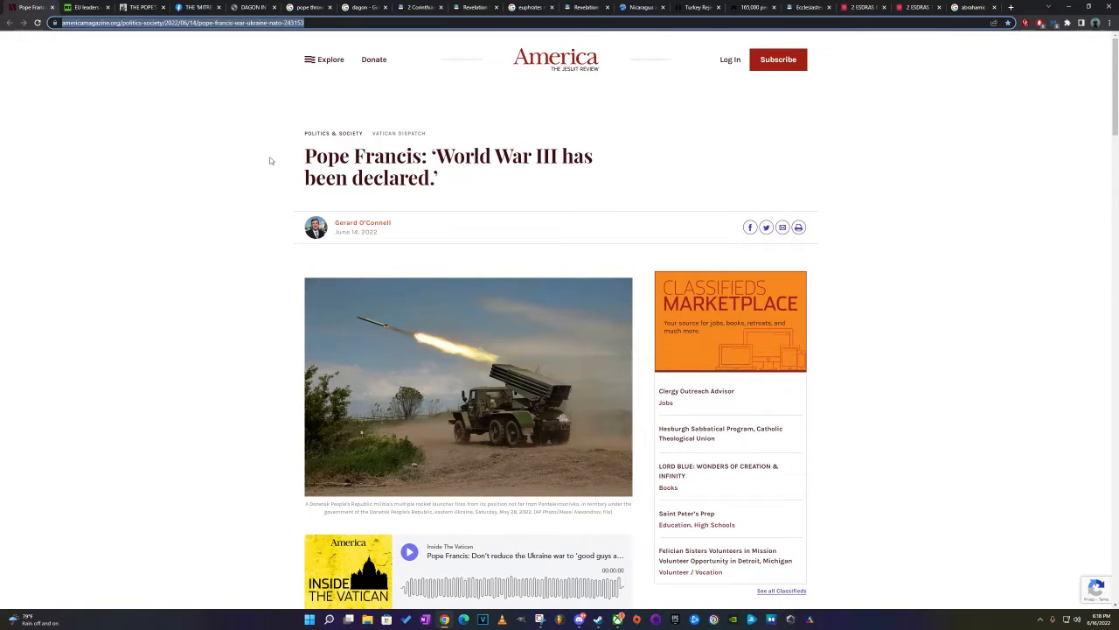
mouse_move(255, 147)
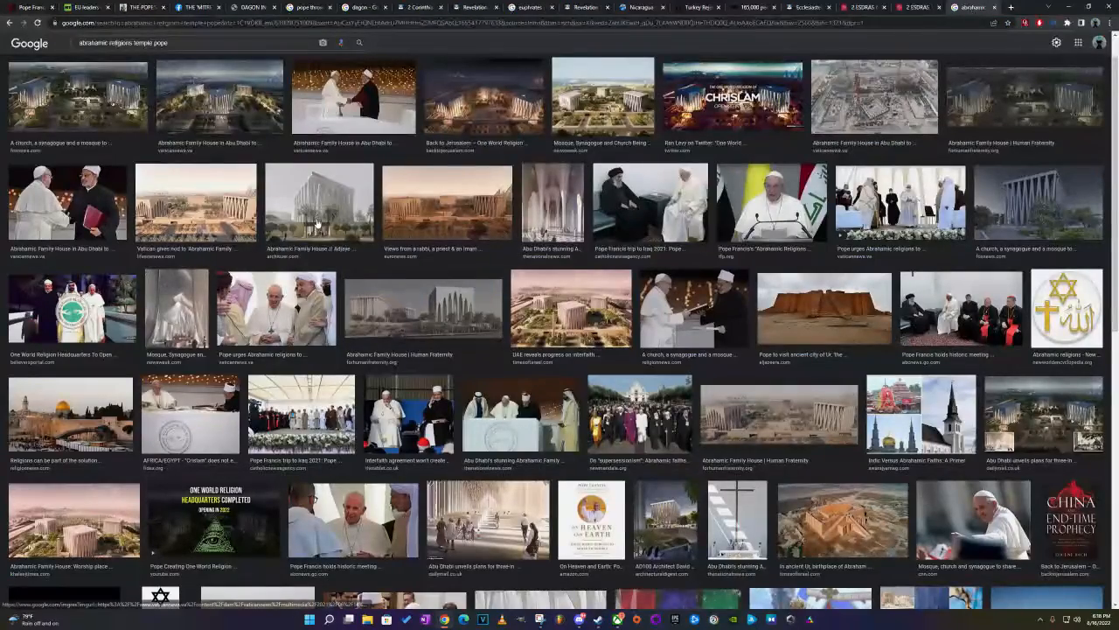
Preview the Abu Dhabi Abrahamic Family House image, then show the full web results.
left_click(77, 96)
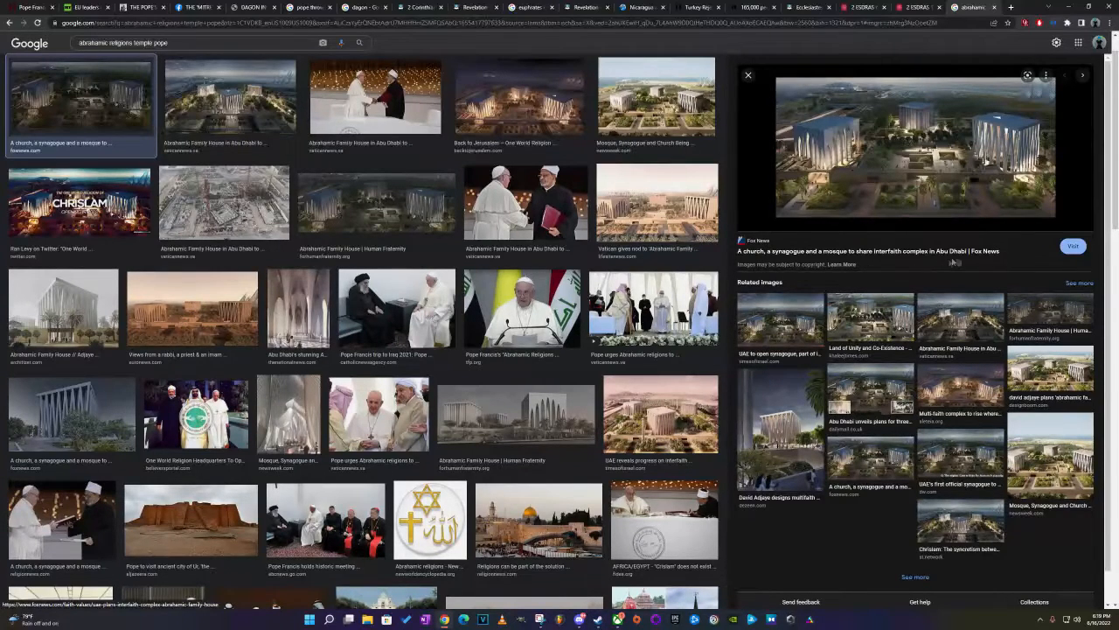
left_click(748, 75)
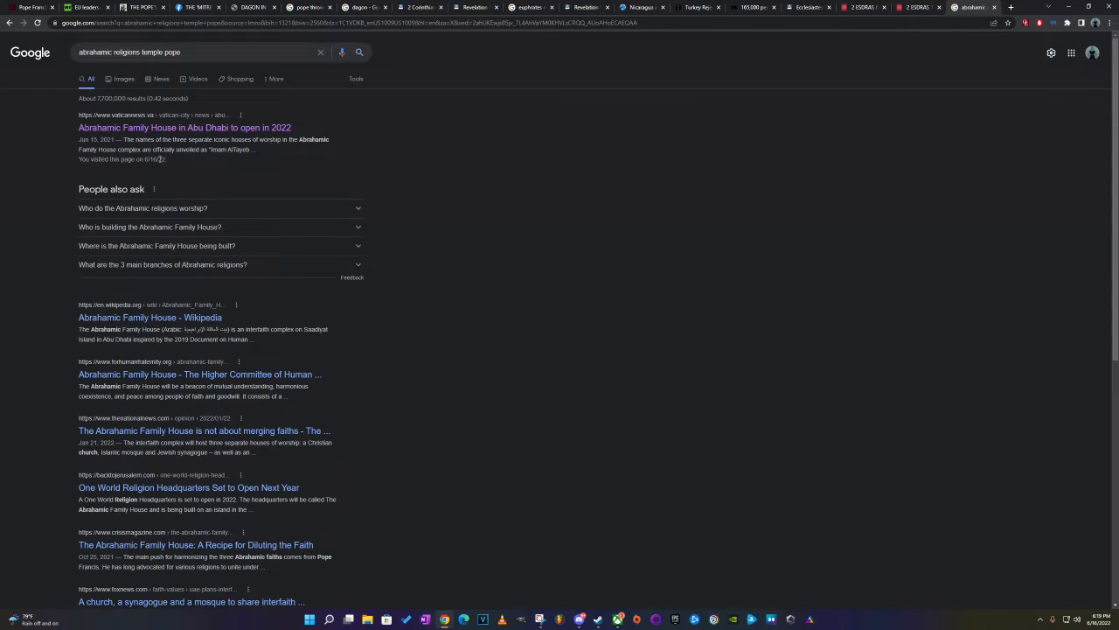
mouse_move(179, 180)
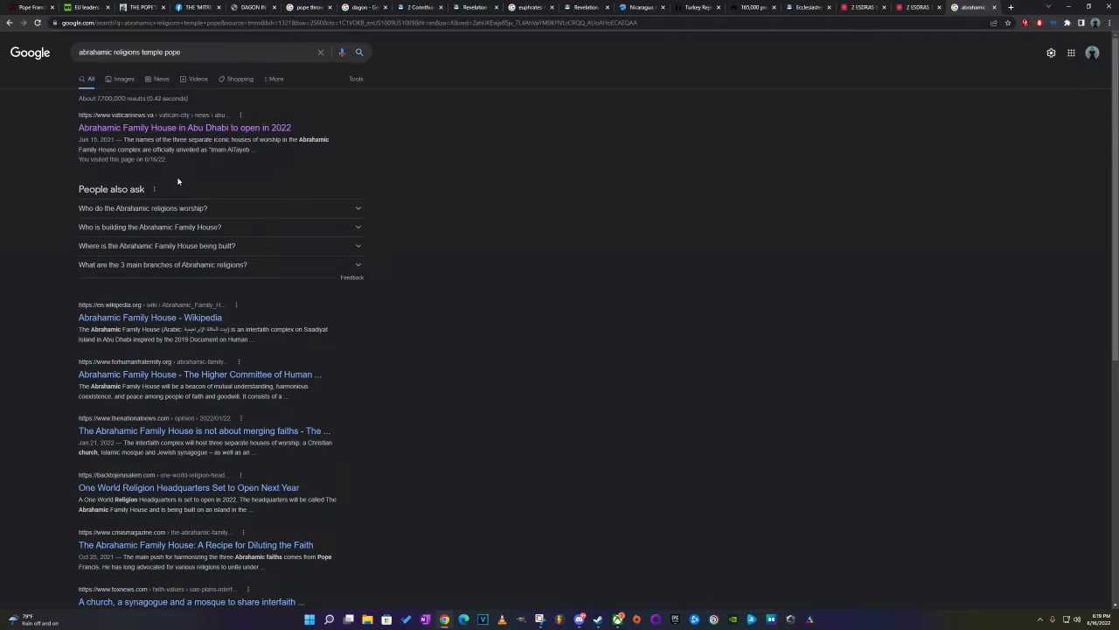
mouse_move(171, 175)
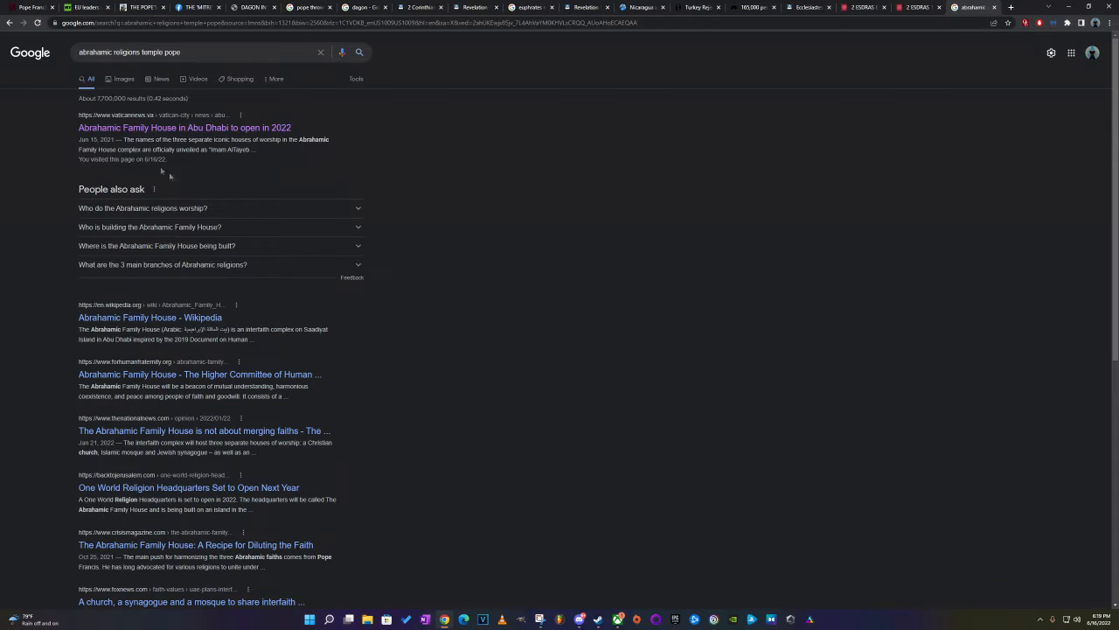
mouse_move(5, 74)
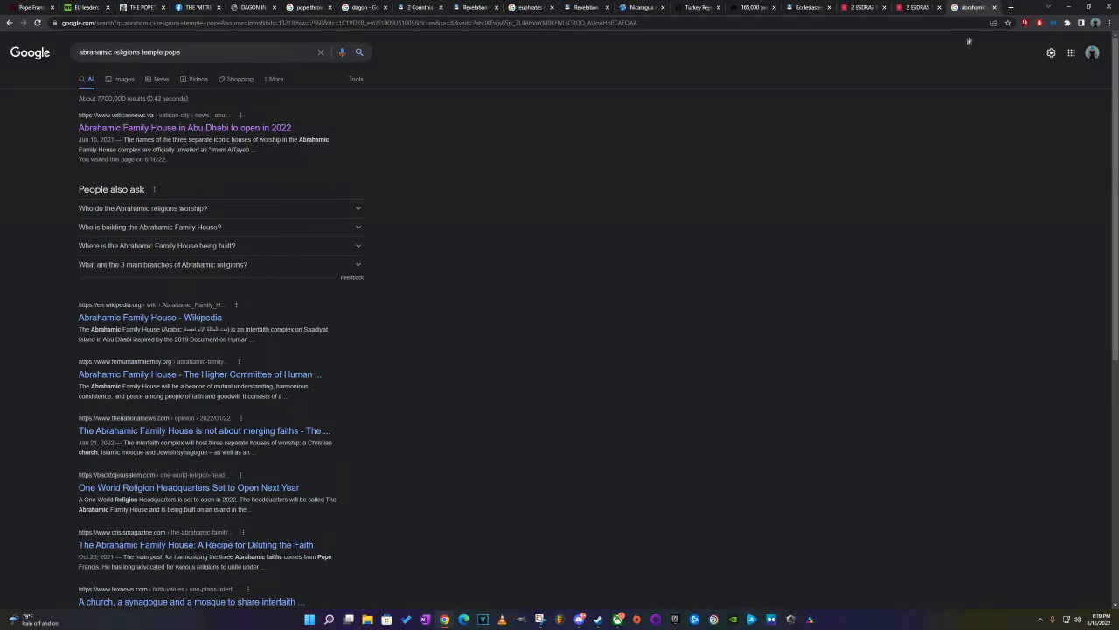
mouse_move(970, 7)
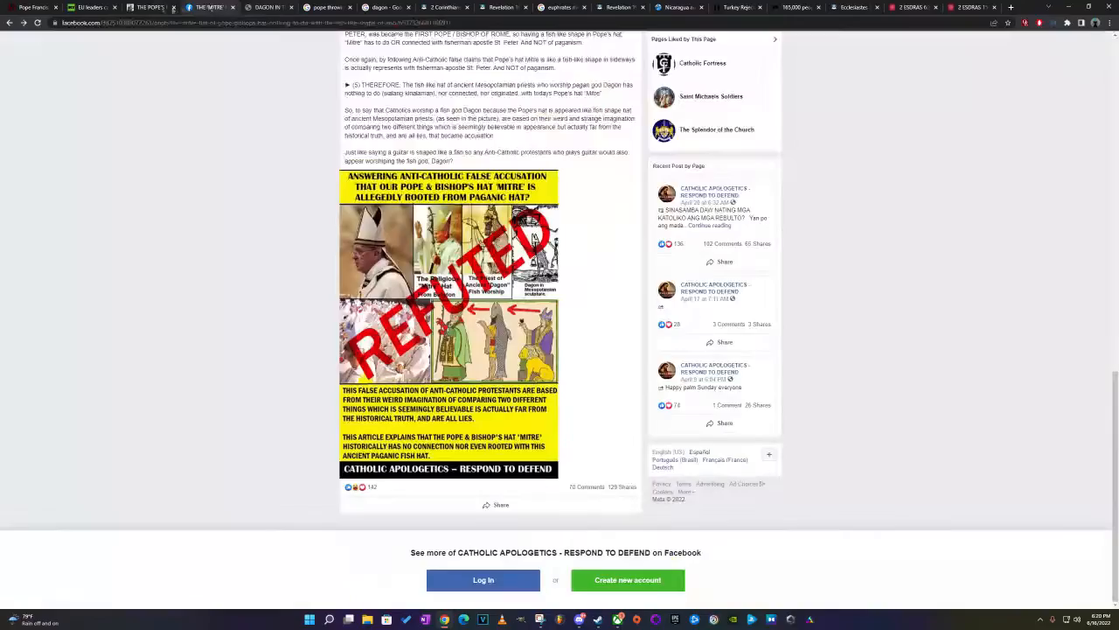
Revisit the Pope Francis World War III article, then bring up 2 Corinthians 11 KJV on Blue Letter Bible.
left_click(87, 7)
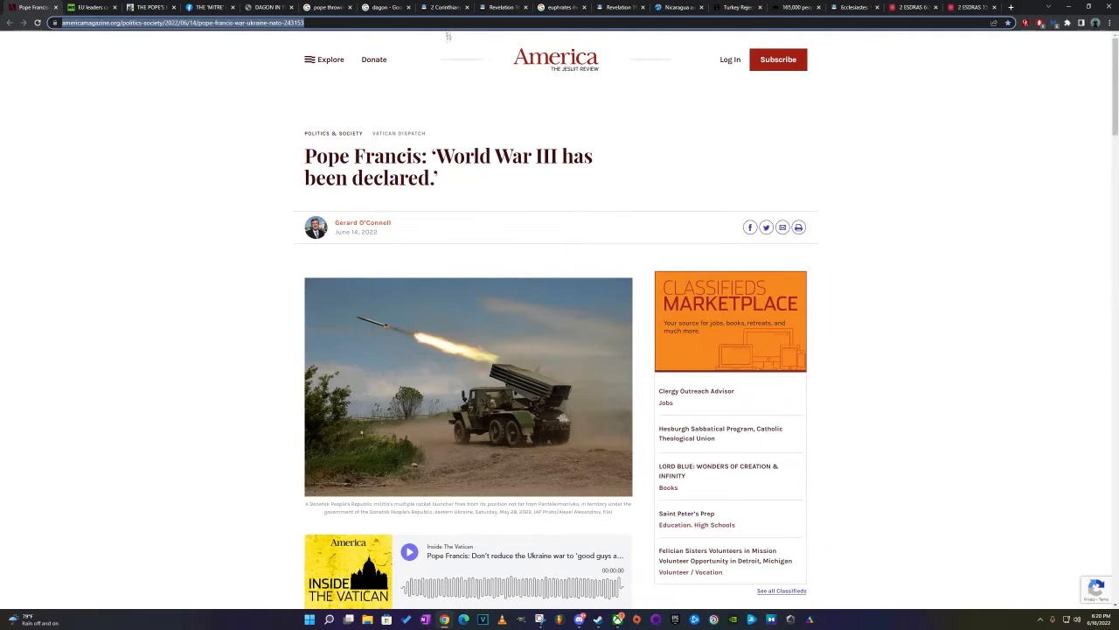
left_click(445, 7)
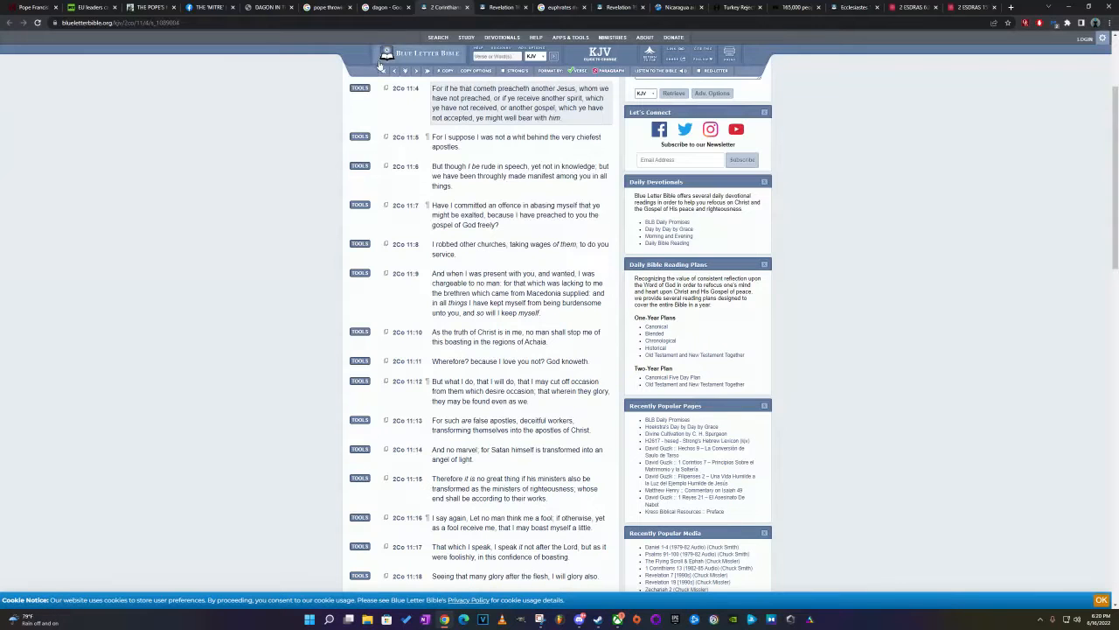
Check the Dagon fish hat blog and Facebook mitre post, then start a fresh Google tab.
left_click(149, 7)
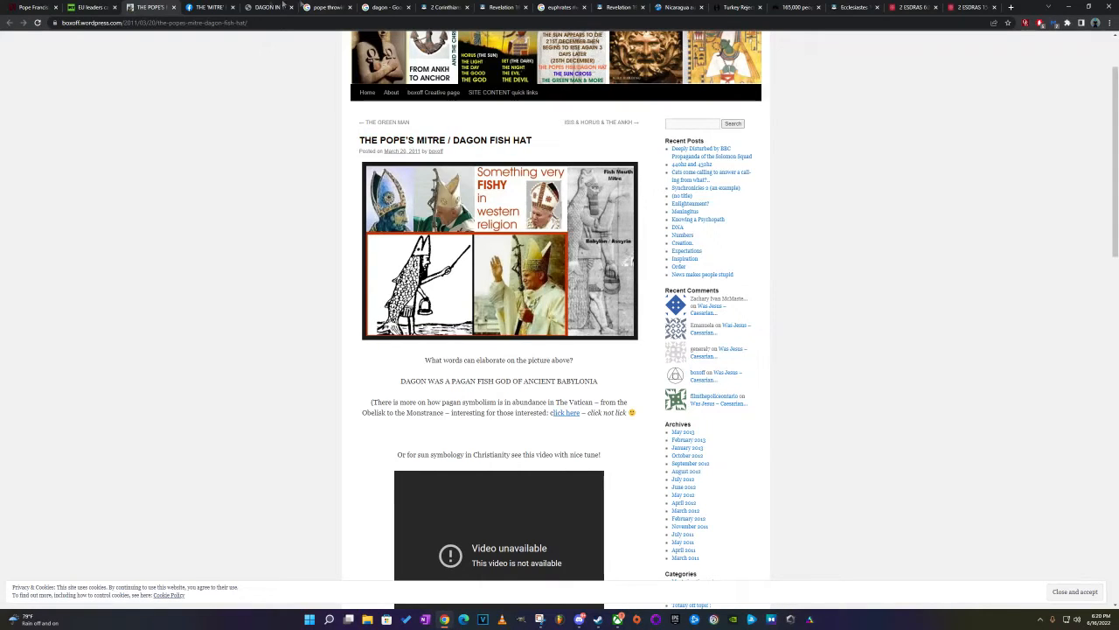
left_click(262, 7)
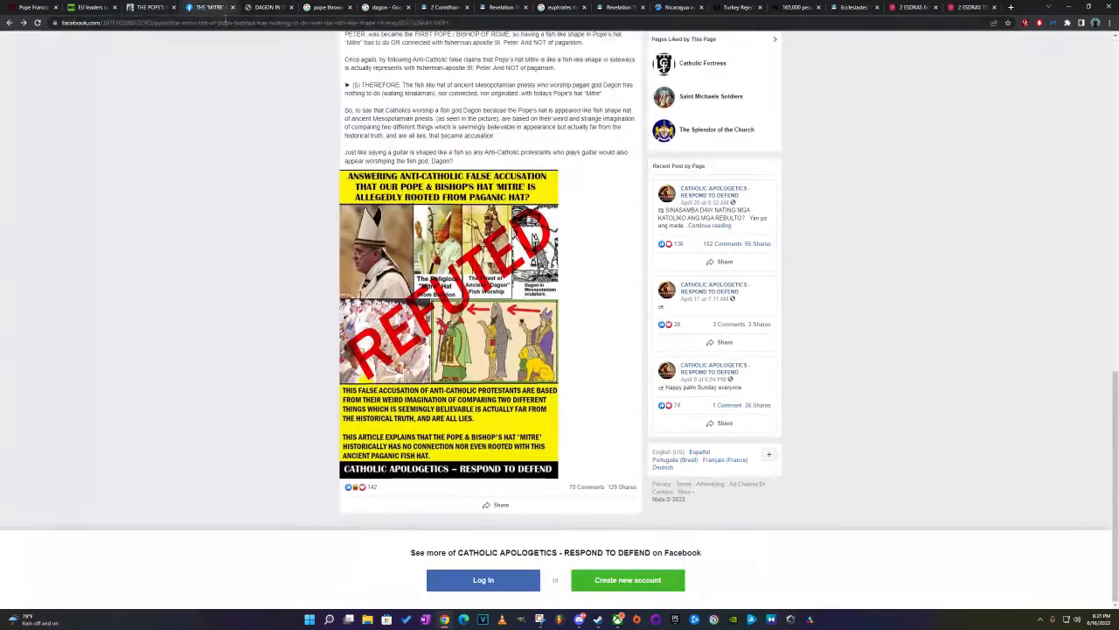
left_click(266, 7)
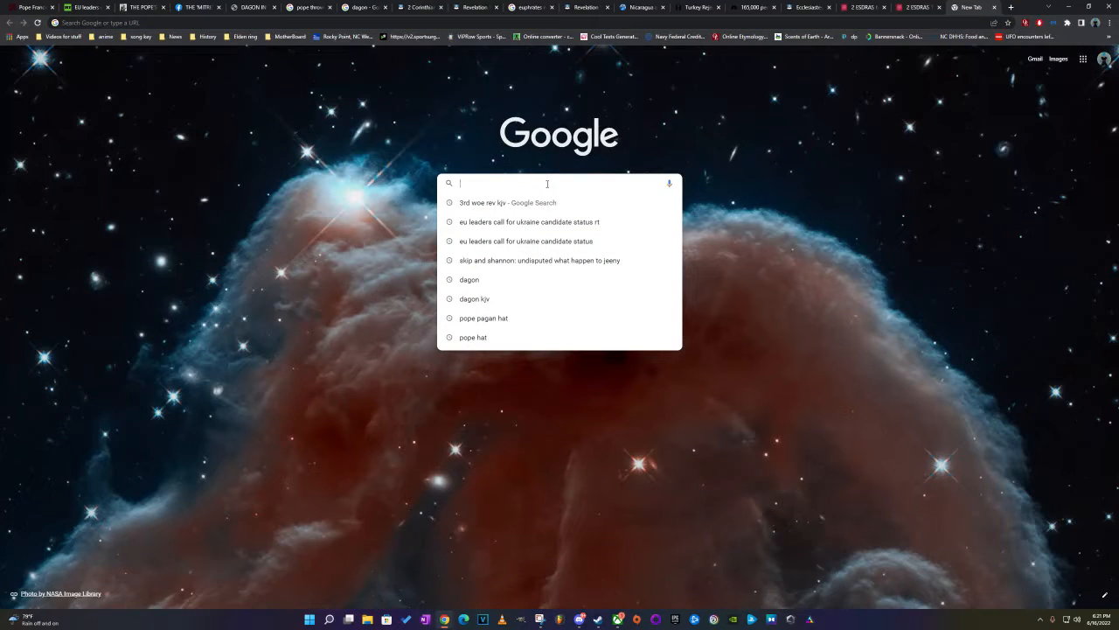
Search 'where is the vatican at', then 'wos' to reach Wisdom of Solomon KJV online.
type("where is the vatican at")
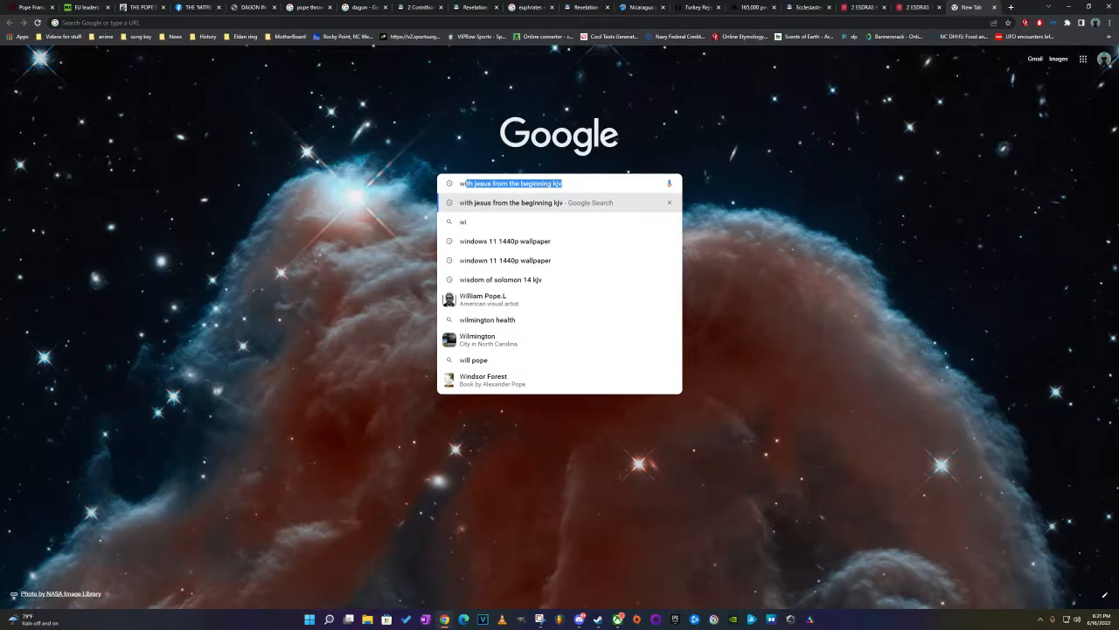
type("wos")
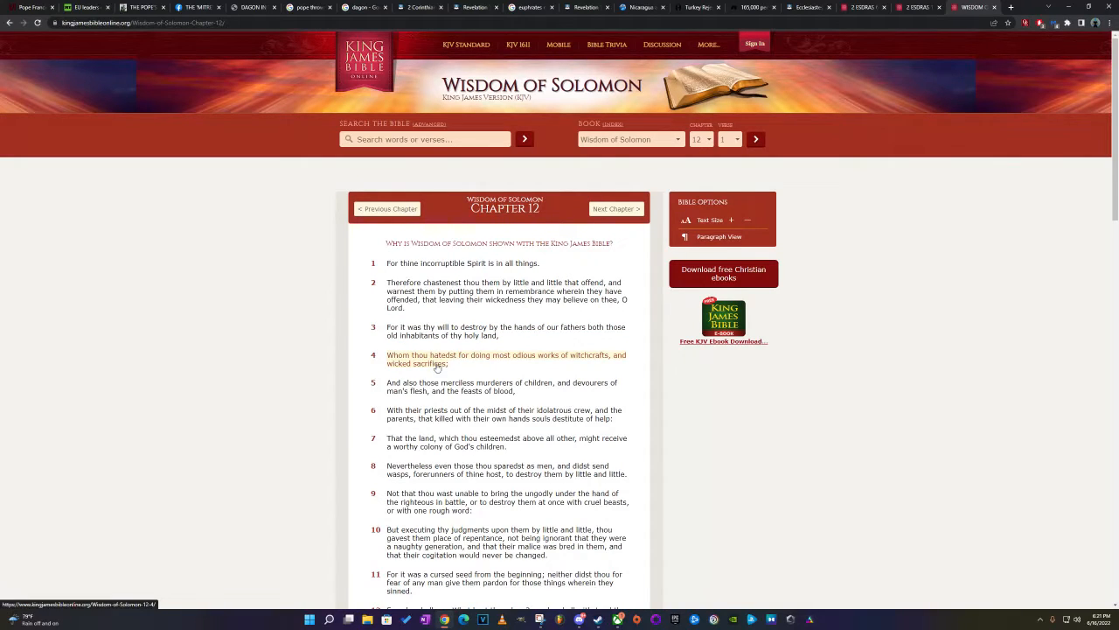
mouse_move(514, 367)
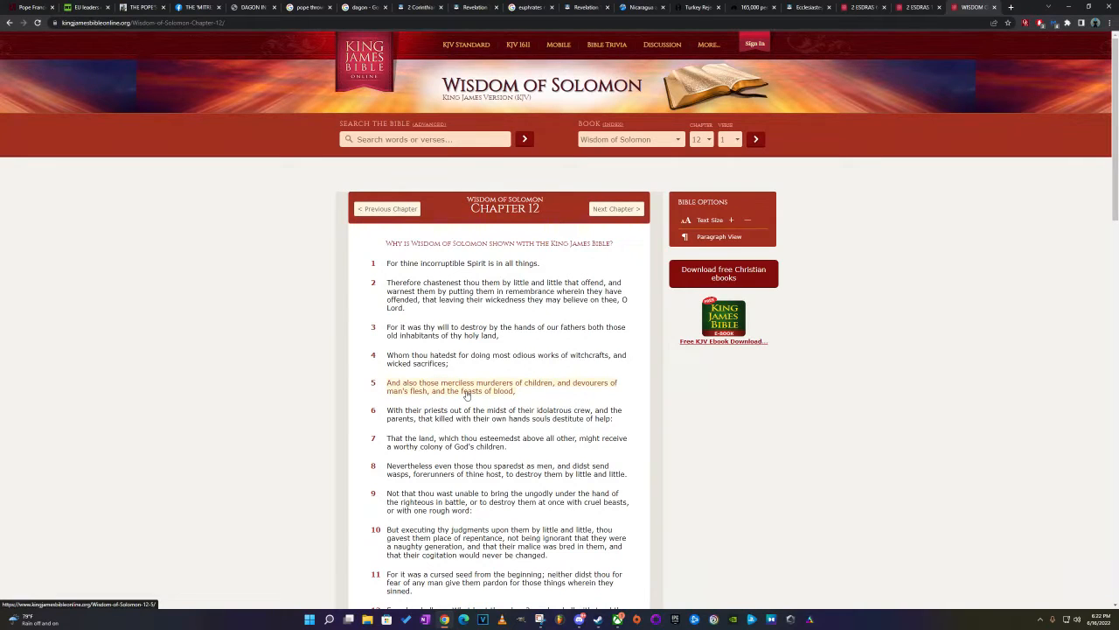
mouse_move(573, 395)
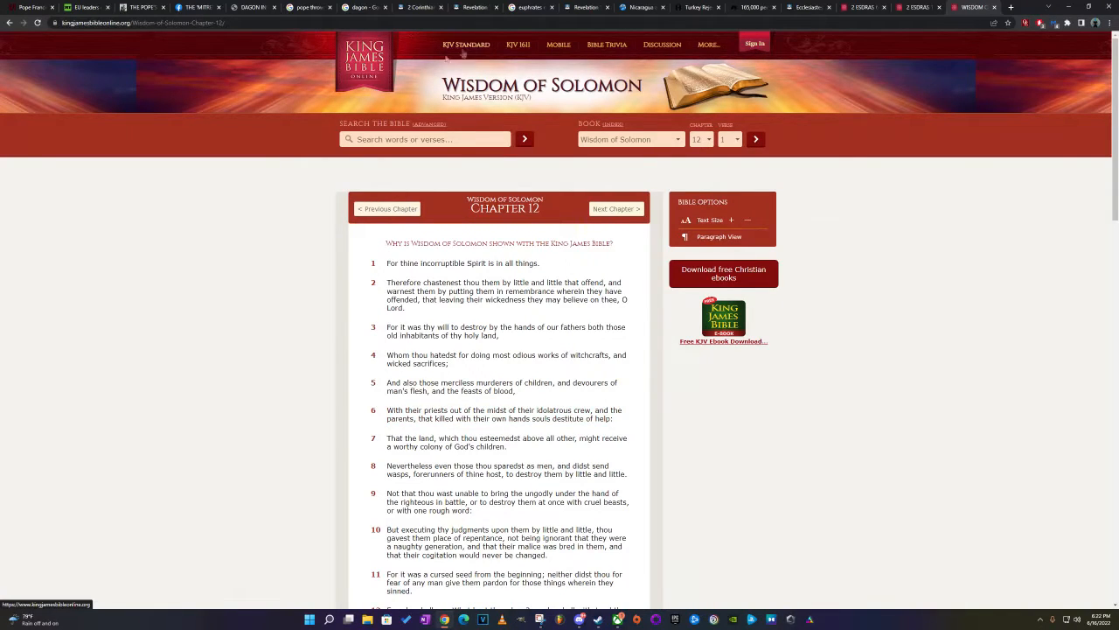
Return to the boxoff post 'The Pope's Mitre / Dagon Fish Hat'.
left_click(140, 6)
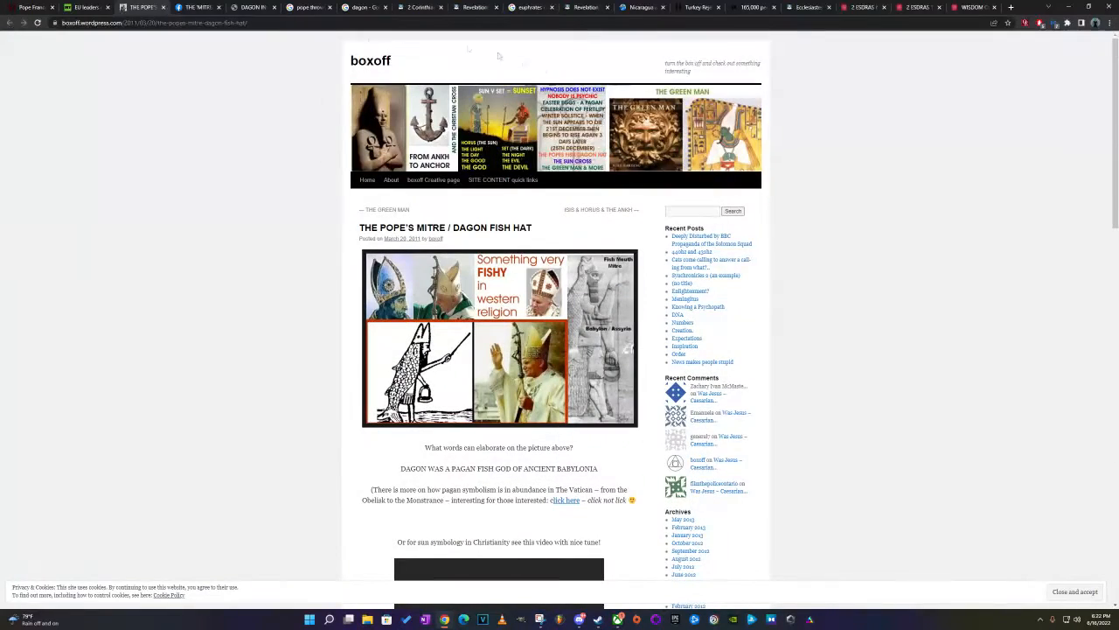
Read Wisdom of Solomon 14 down to verses 17–31, selecting verses along the way.
left_click(970, 7)
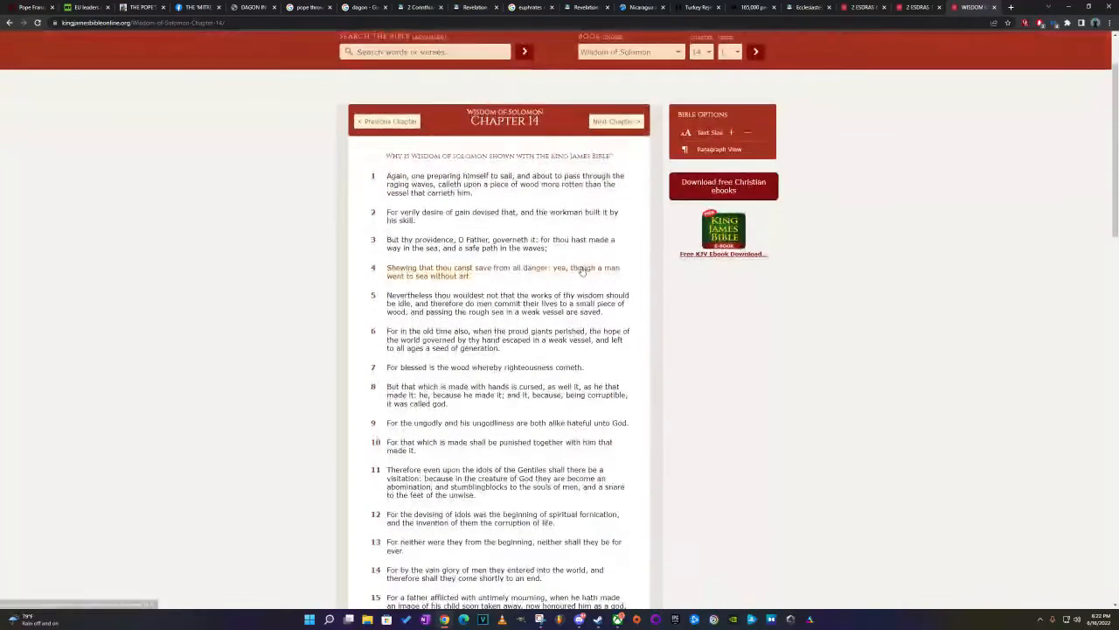
scroll("down", 3)
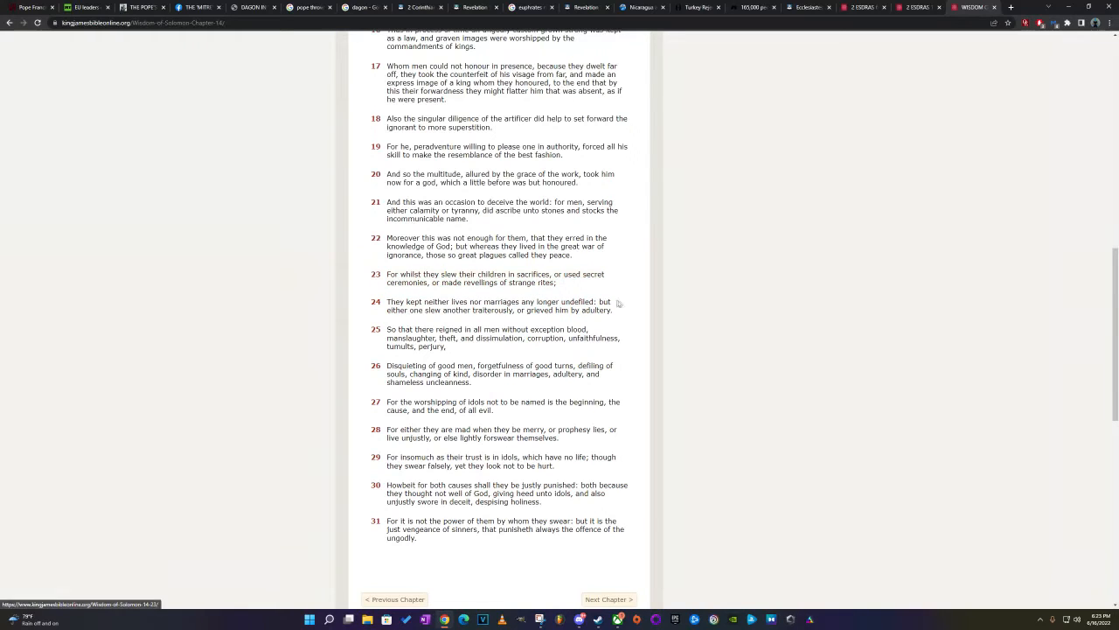
mouse_move(528, 299)
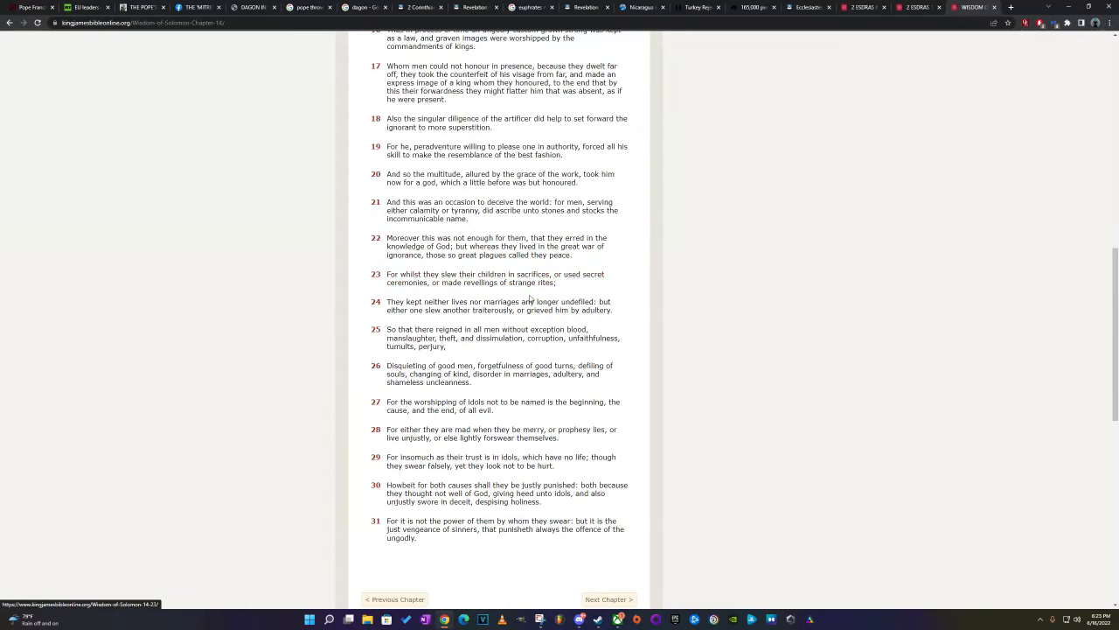
left_click(140, 7)
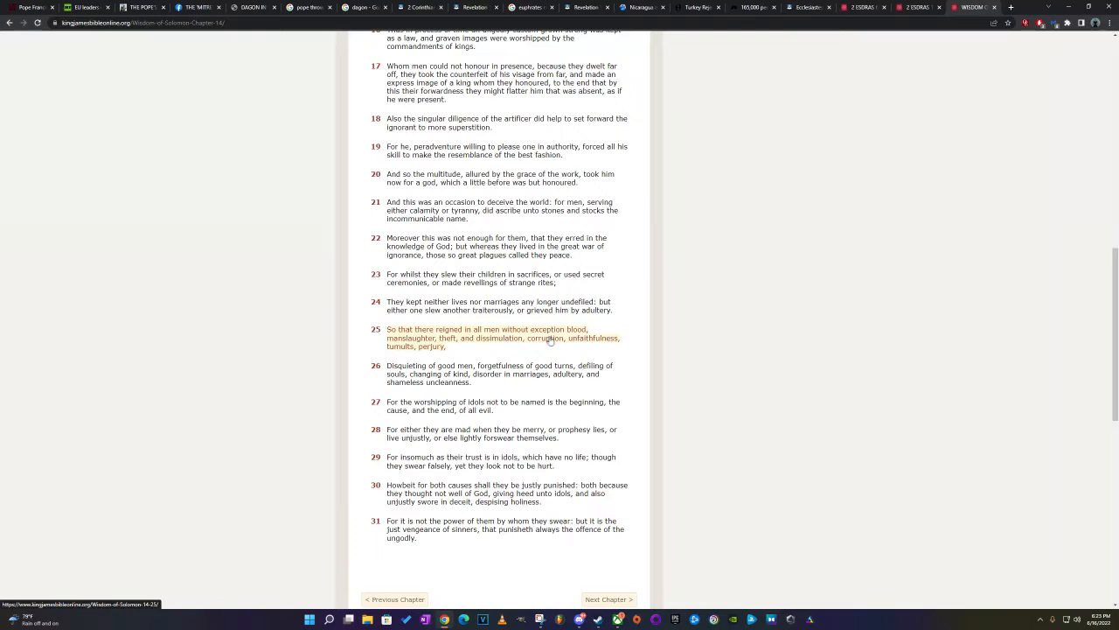
mouse_move(429, 340)
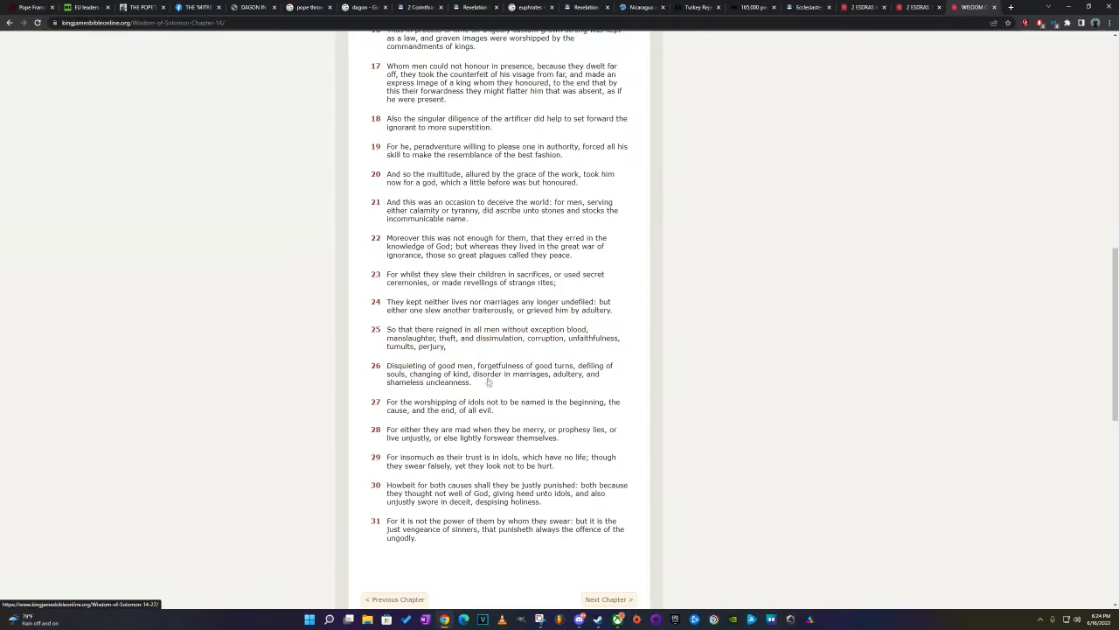
left_click(498, 374)
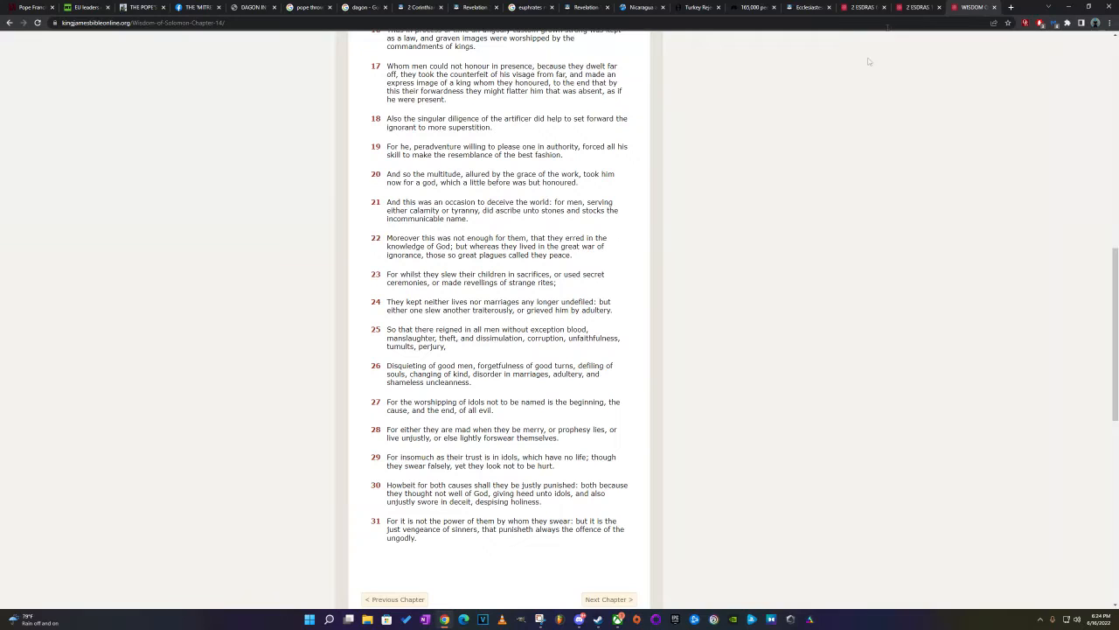
mouse_move(970, 7)
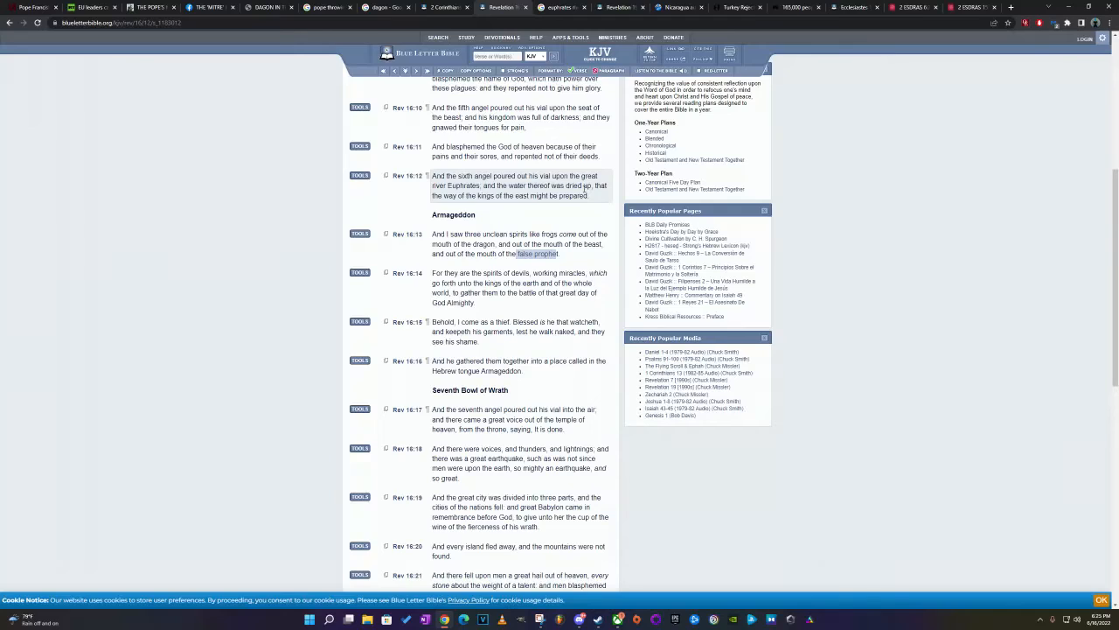
mouse_move(462, 183)
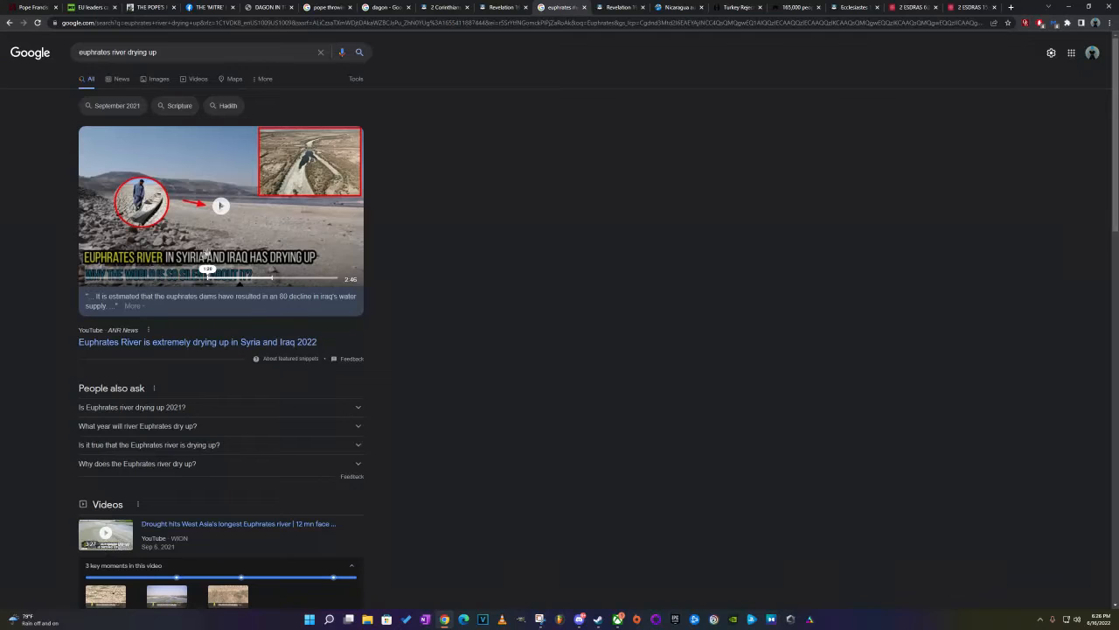
mouse_move(374, 248)
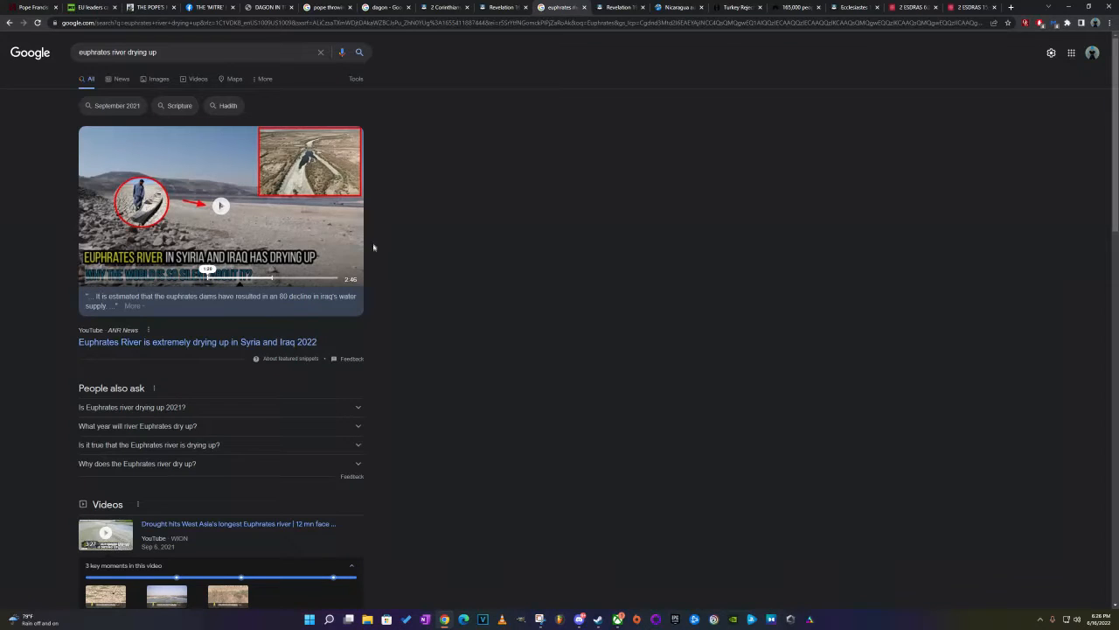
From the 'euphrates river drying up' results, start the WION video on Syria's Euphrates drying.
scroll("down", 3)
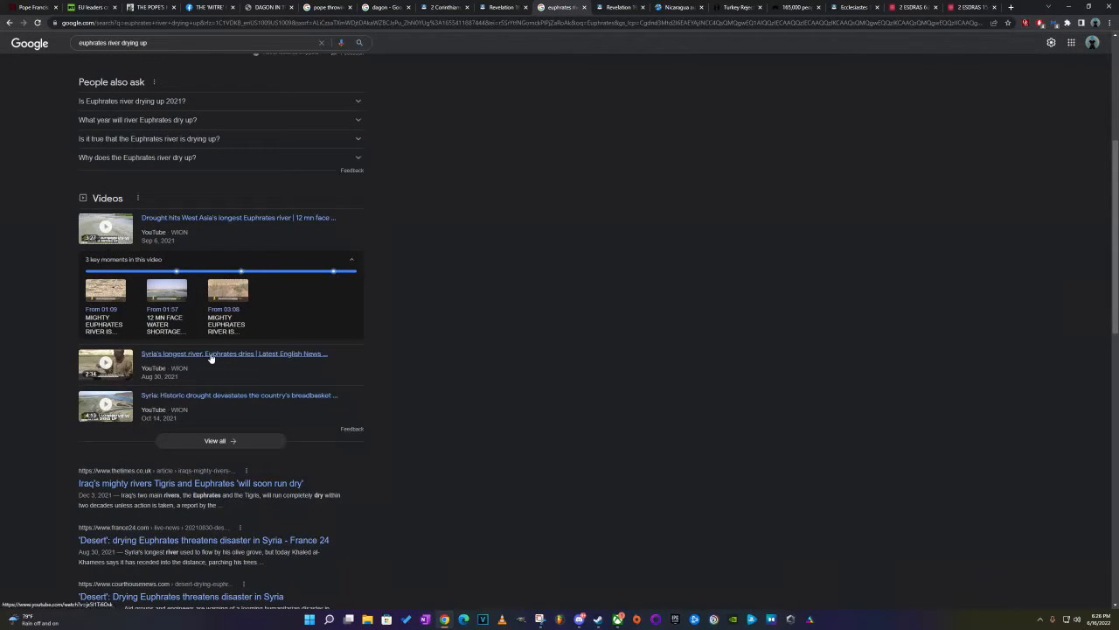
left_click(234, 353)
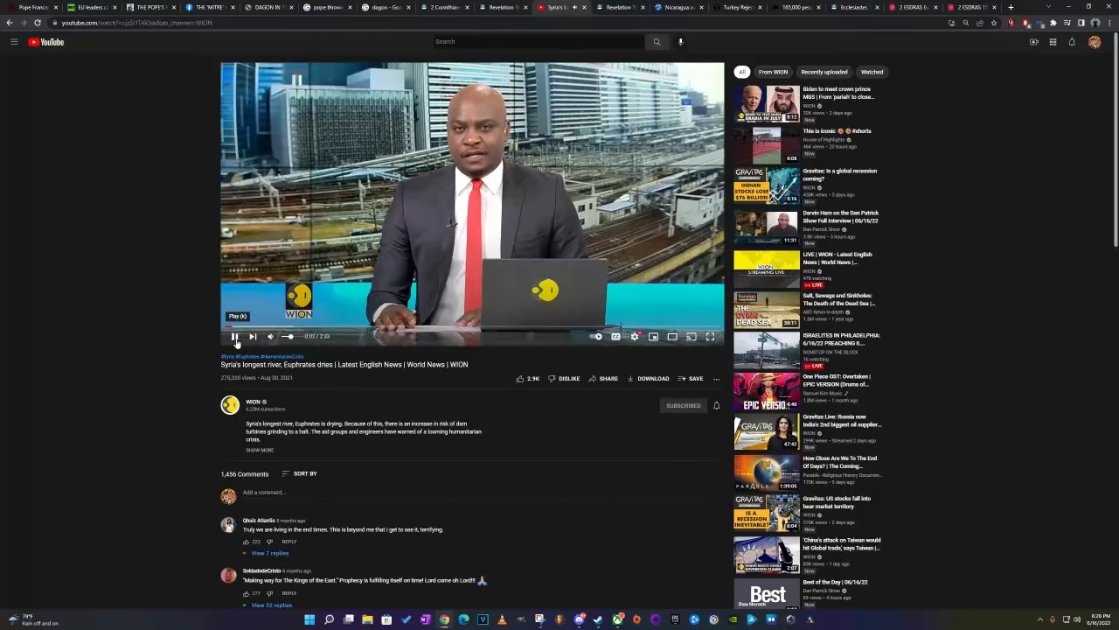
Stop the WION Euphrates news video and return toward Revelation 16 on Blue Letter Bible.
left_click(235, 336)
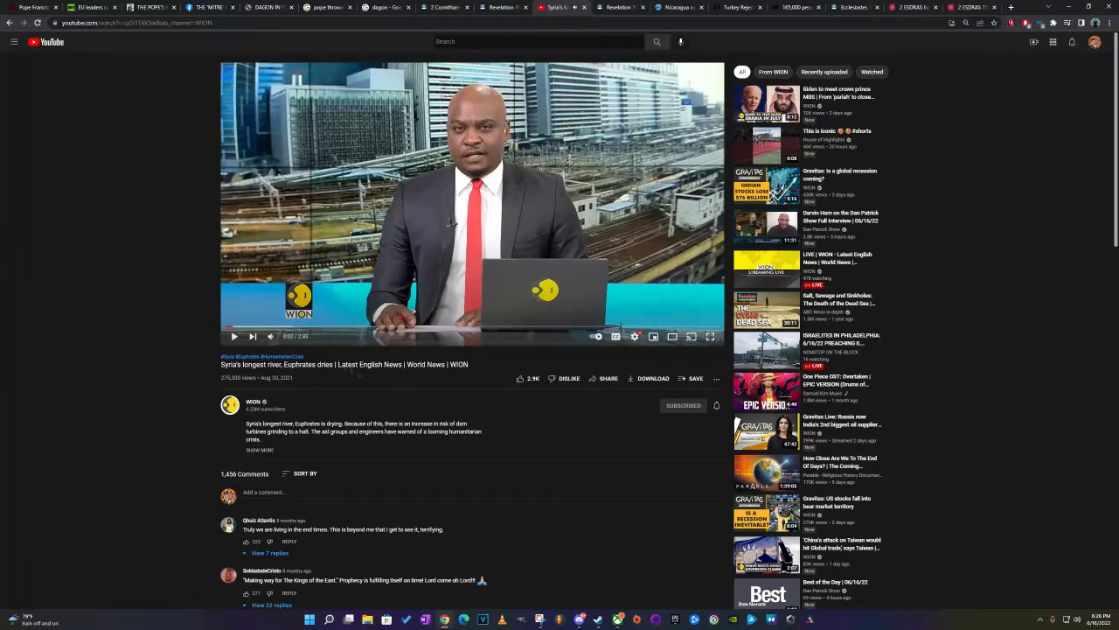
scroll("down", 3)
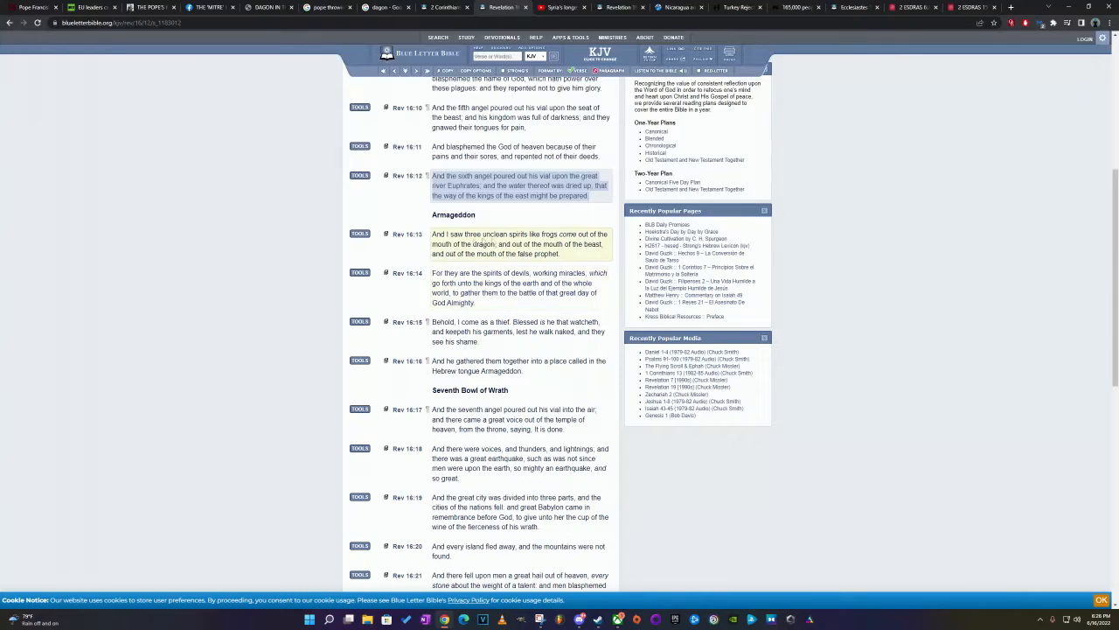
Clear the Revelation 16:12 selection to continue reading verses 13–14.
left_click(522, 287)
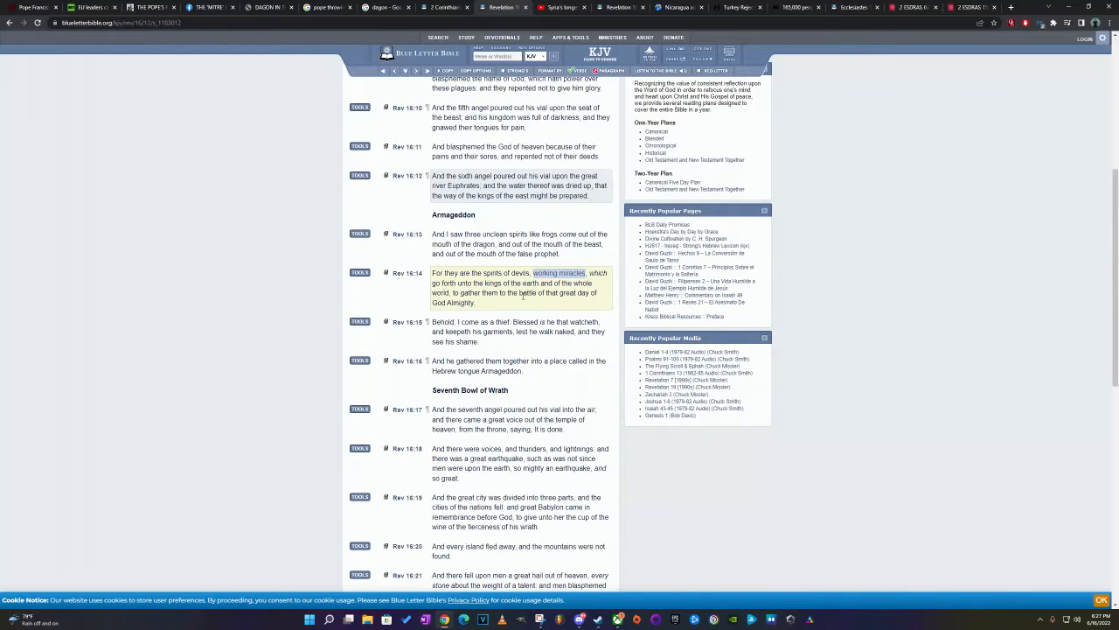
mouse_move(593, 308)
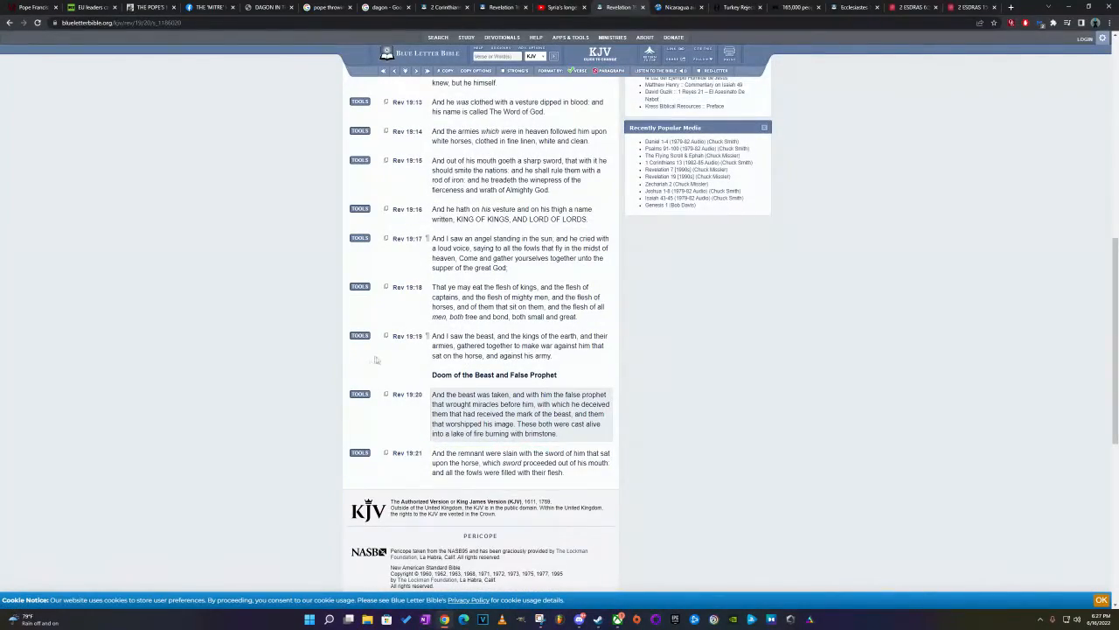
Select 'mark of the beast' in Revelation 19:20, then return to the Pope Francis World War III article.
scroll("down", 3)
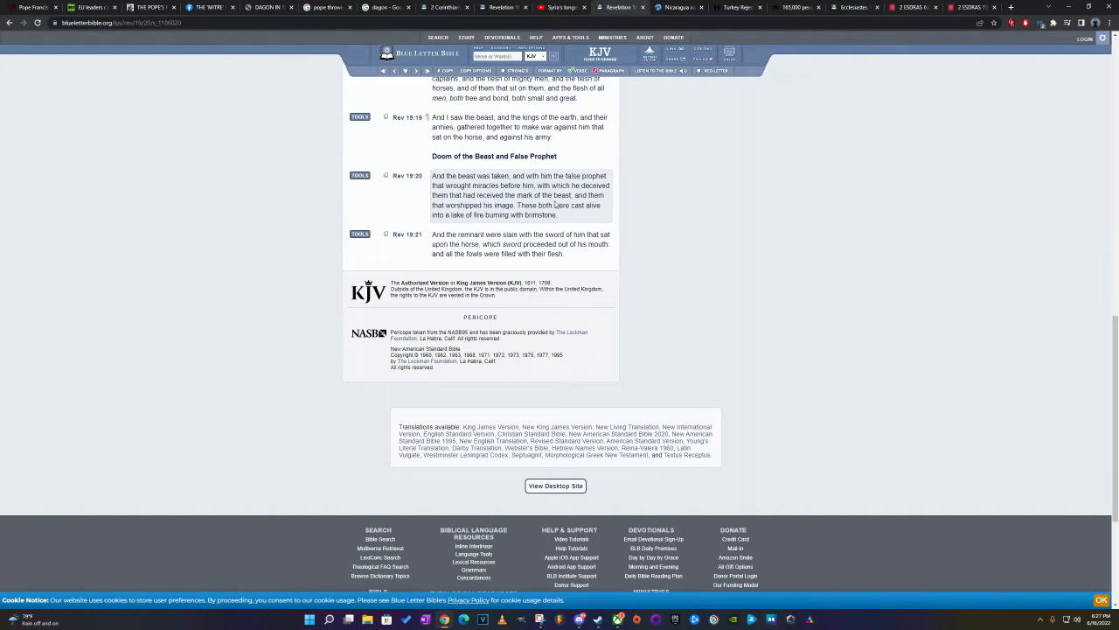
double_click(544, 196)
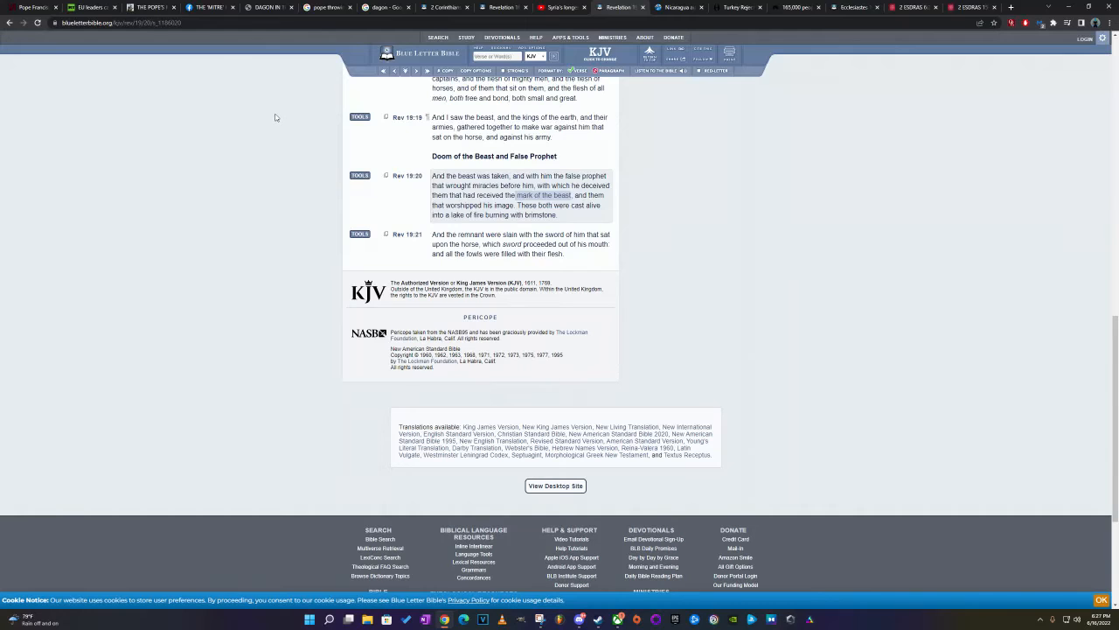
mouse_move(317, 130)
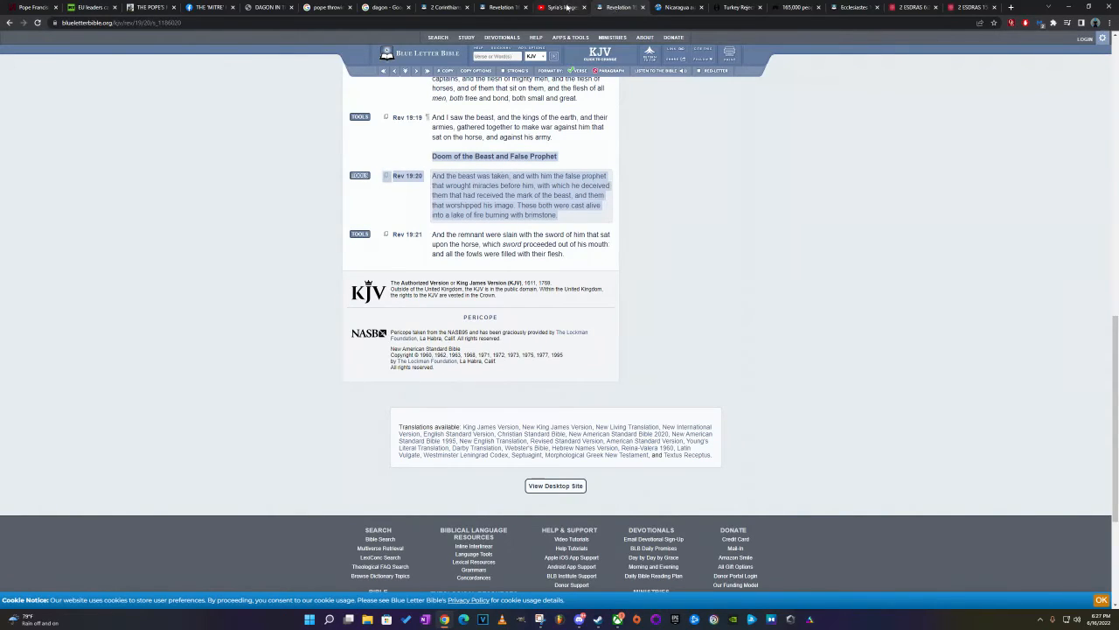
left_click(559, 7)
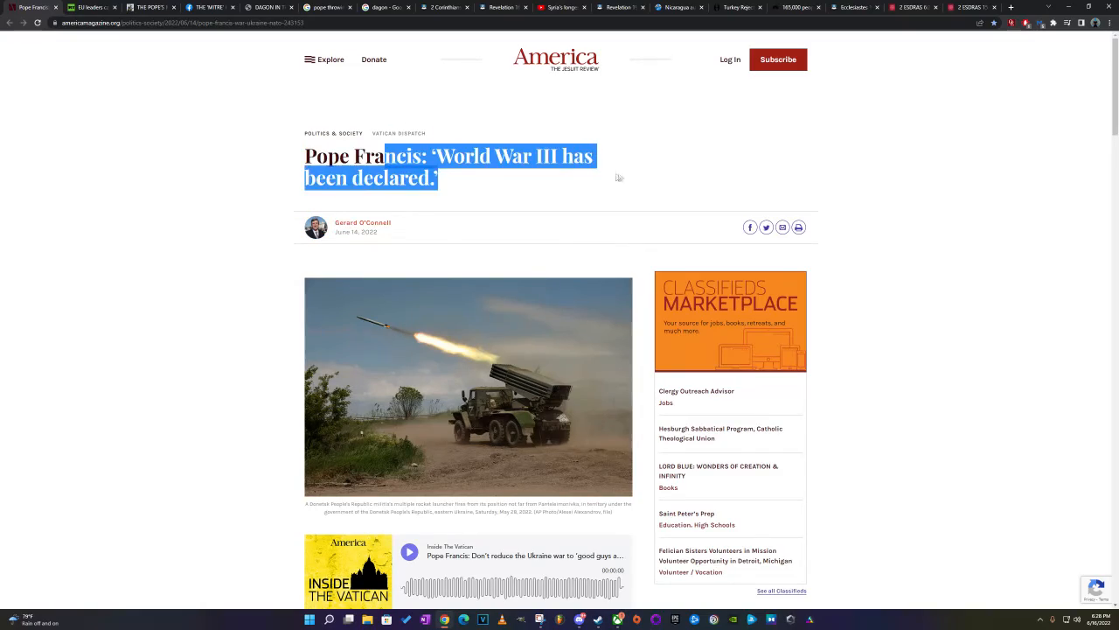
Scroll the Pope Francis World War III article down to his remarks on Ukrainian women.
scroll("down", 3)
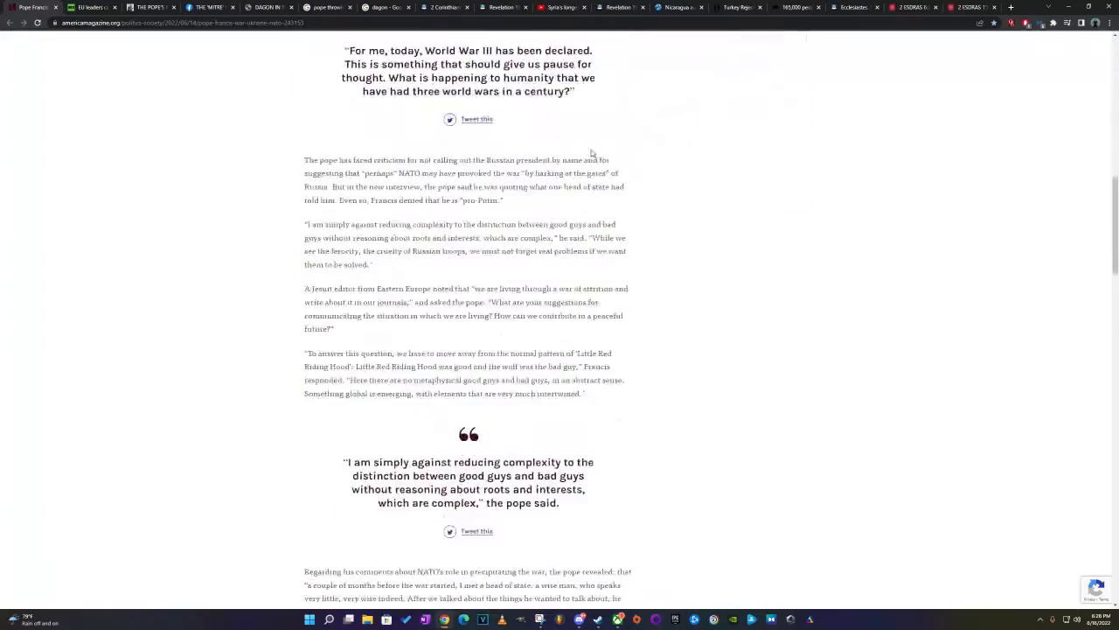
scroll("down", 3)
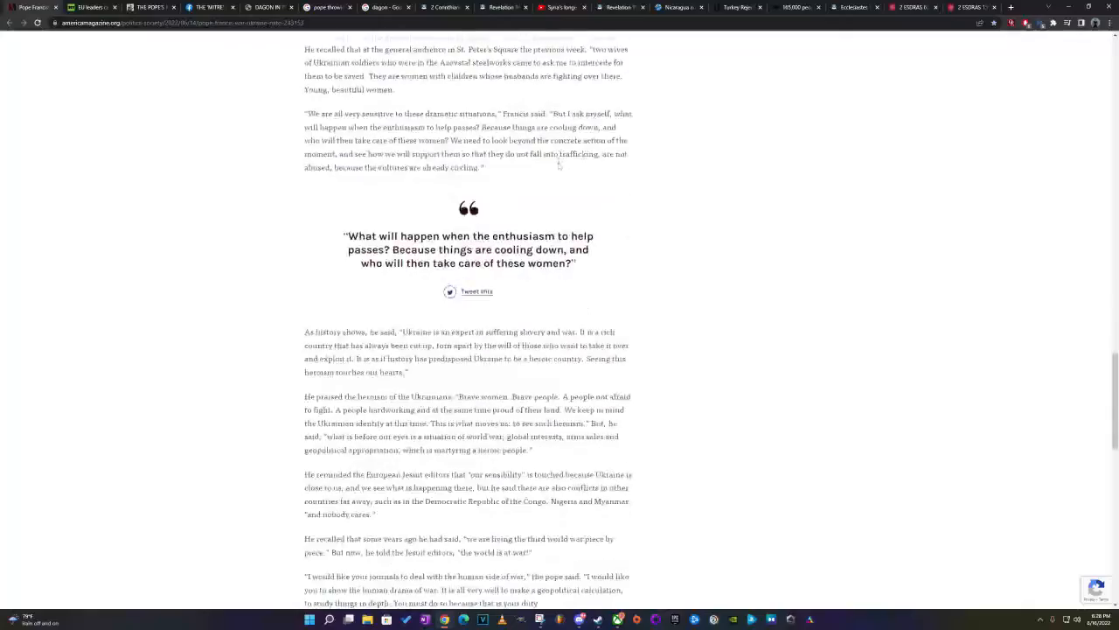